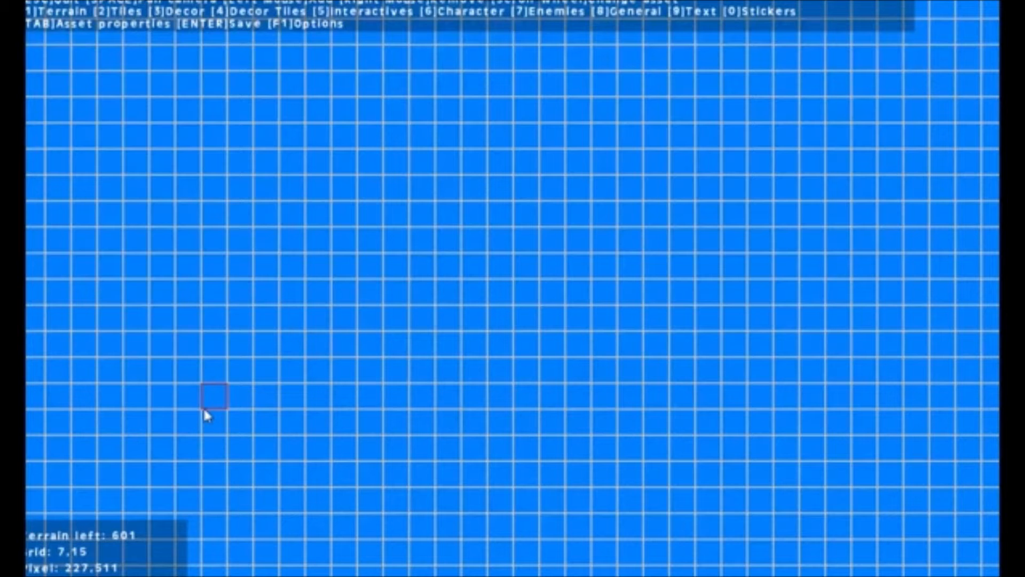
mouse_move(303, 211)
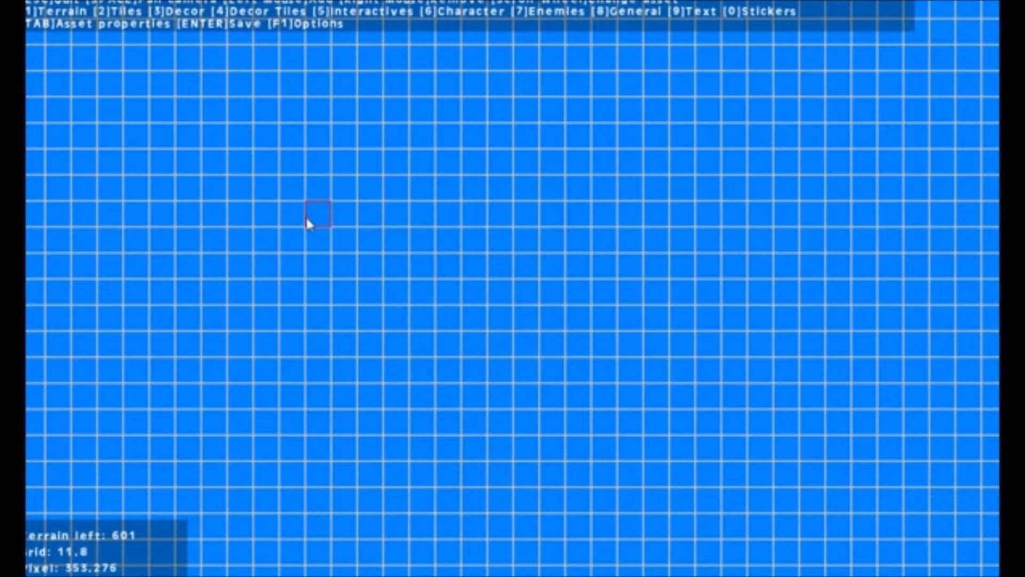
mouse_move(314, 238)
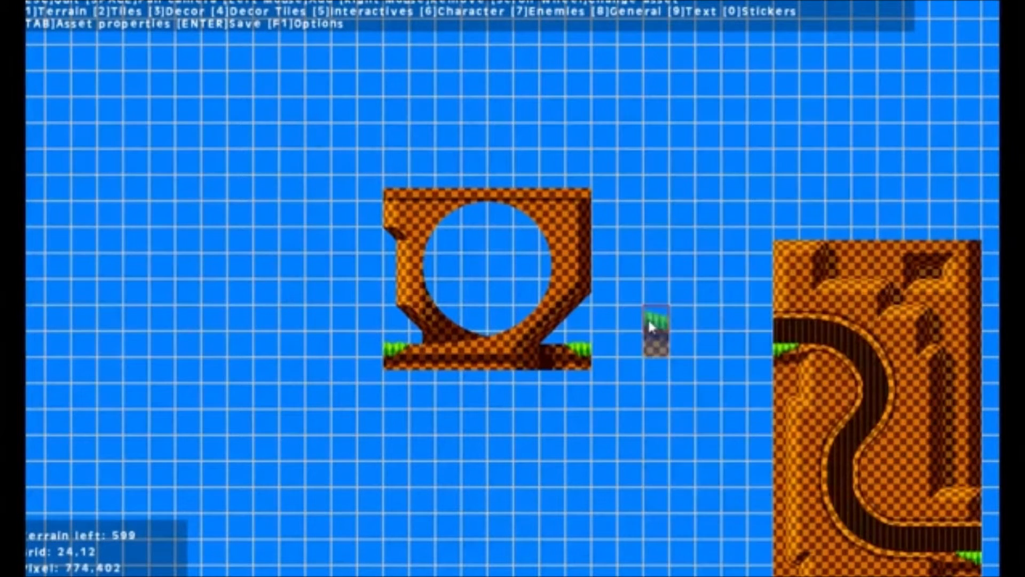
Lay a strip of grassy checkered ground running left from the loop arch's base
left_click(161, 327)
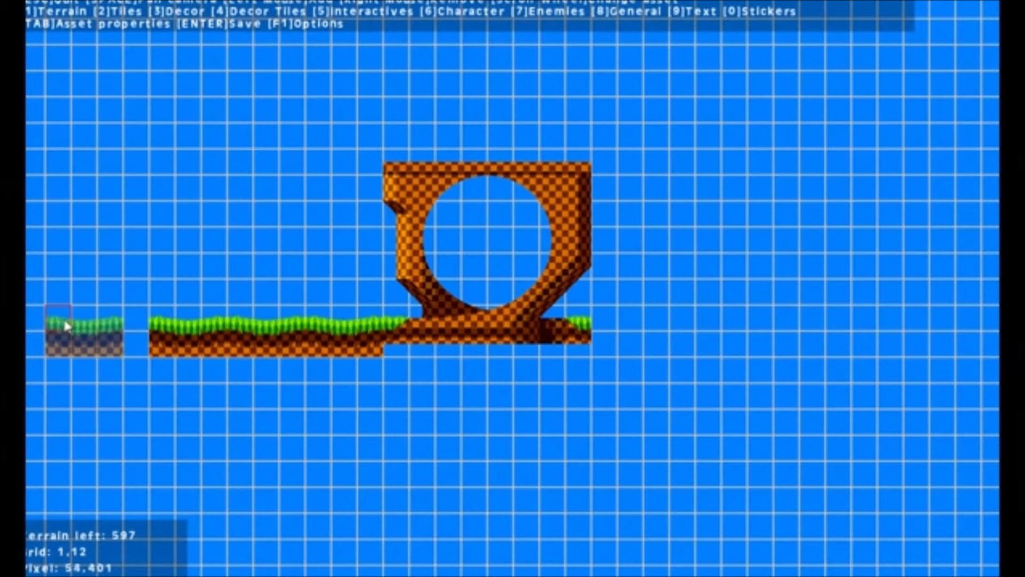
left_click(172, 274)
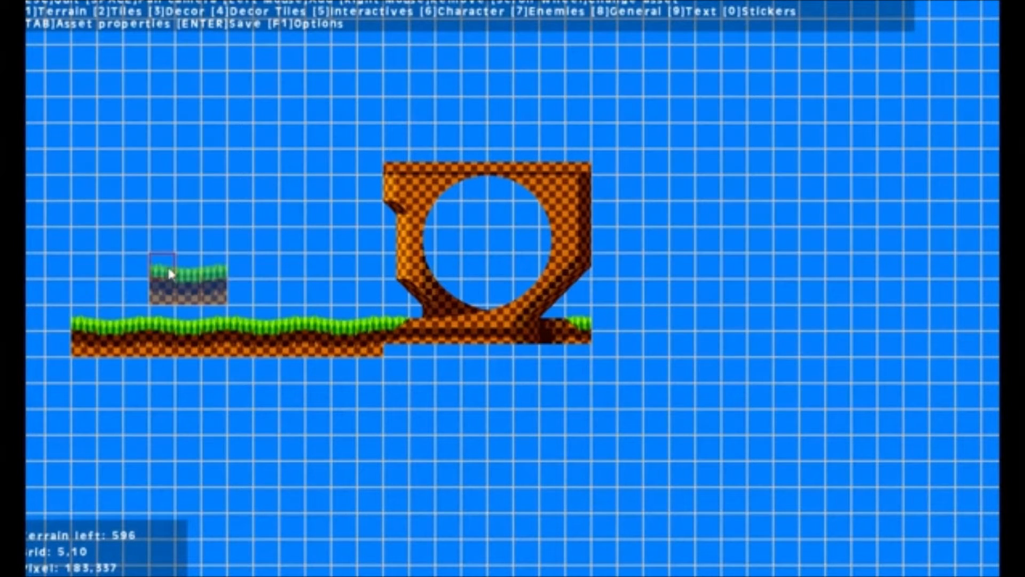